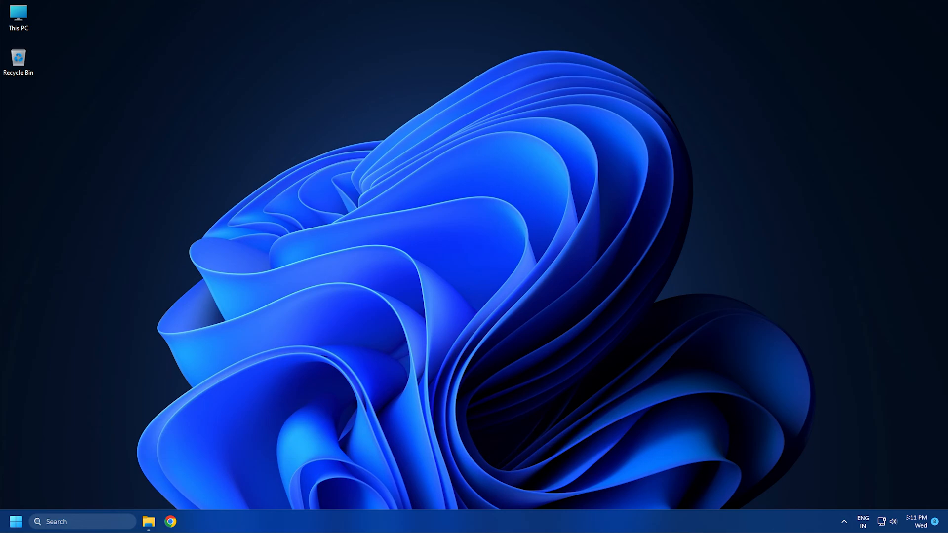
- Search the taskbar for 'control panel' and launch Control Panel
click(171, 522)
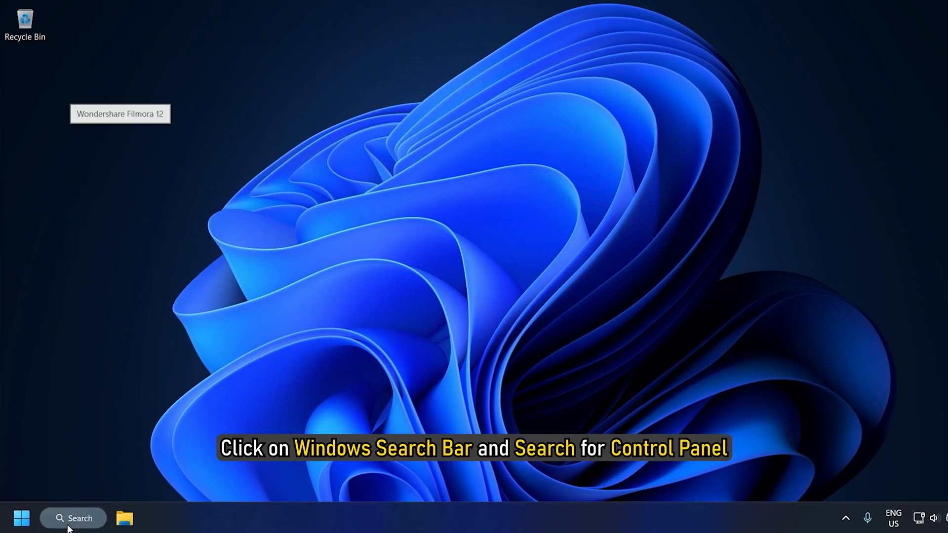
text(control panel)
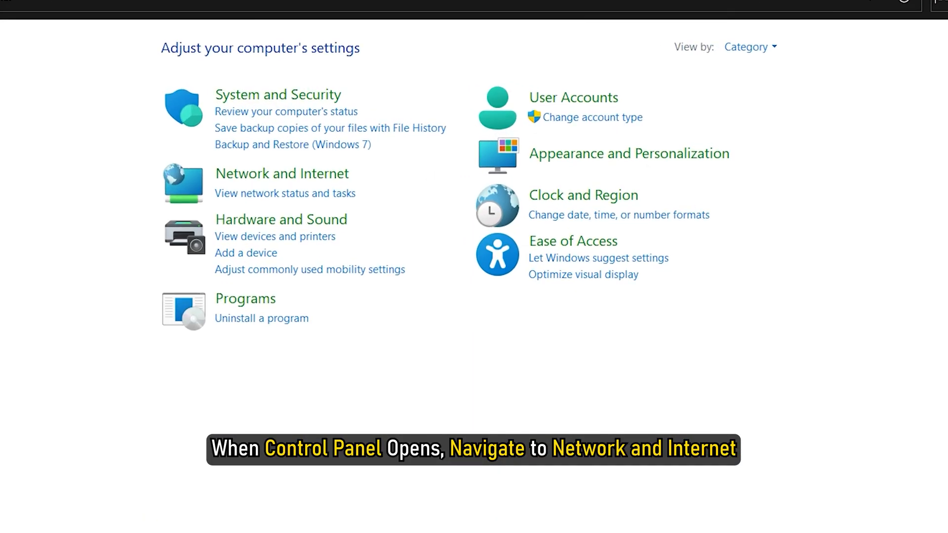
- Go through Network and Sharing Center to adapter settings and open the Wi-Fi status window
click(281, 173)
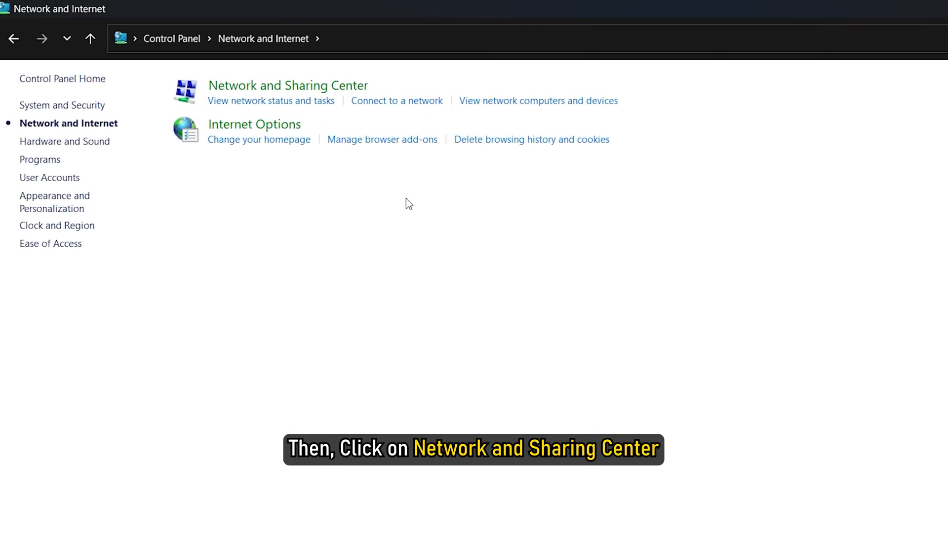
click(288, 85)
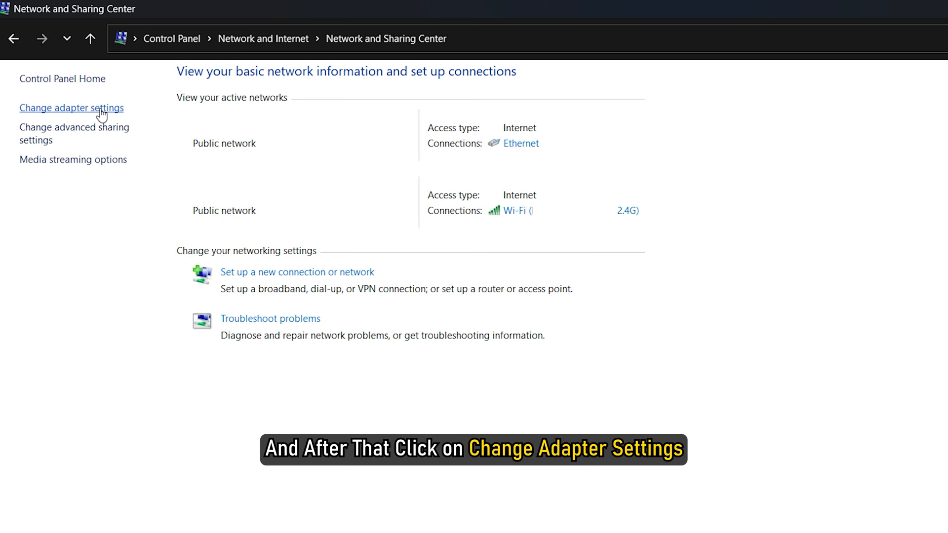
click(71, 107)
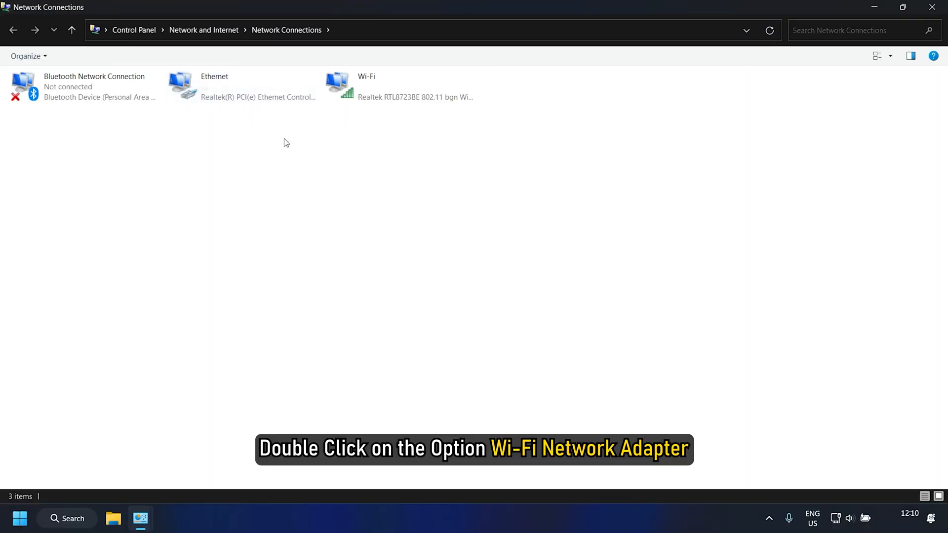
click(399, 87)
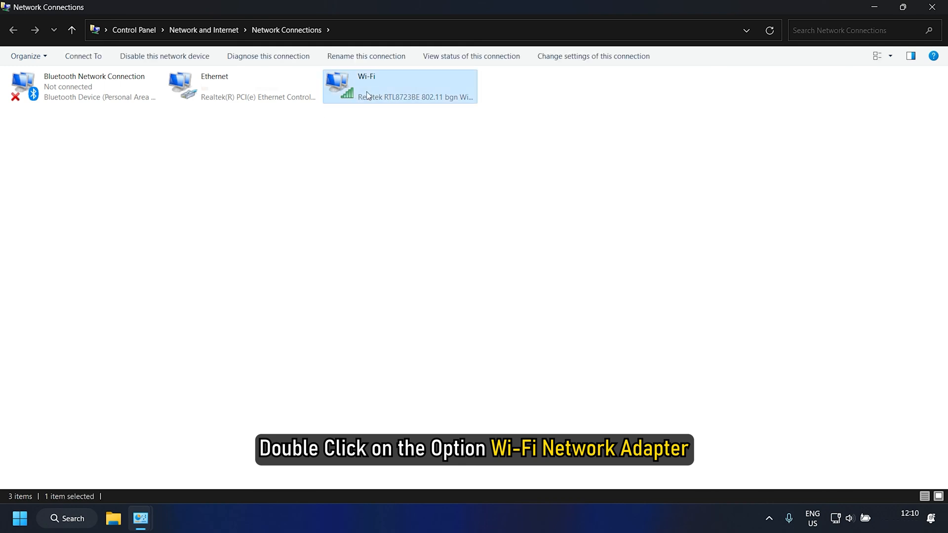
double_click(399, 86)
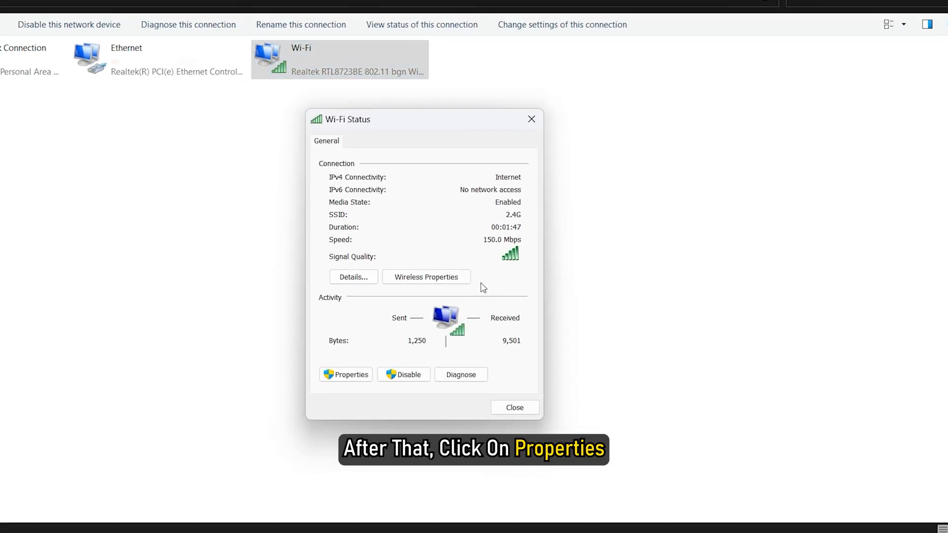
- Uncheck Internet Protocol Version 6 (TCP/IPv6) in the Wi-Fi properties and confirm with OK
click(345, 374)
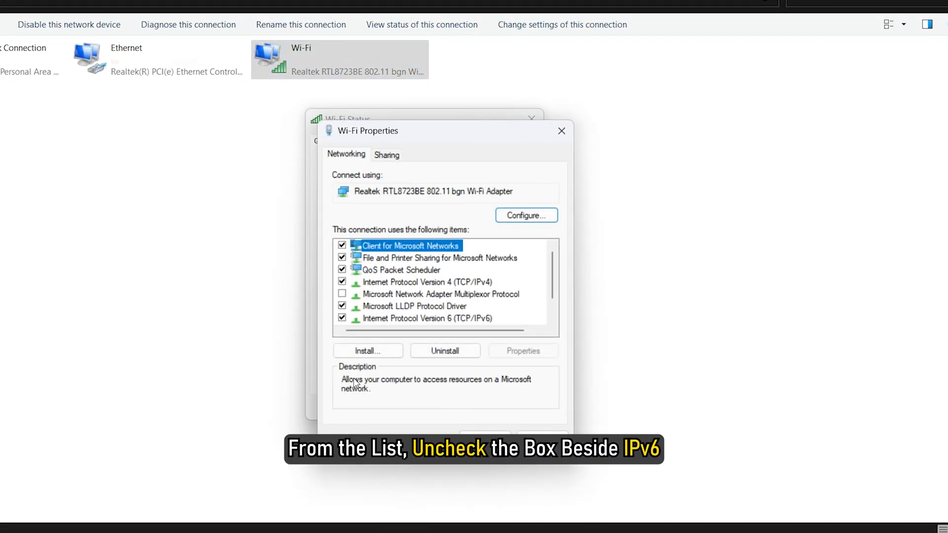
scroll(down, 3)
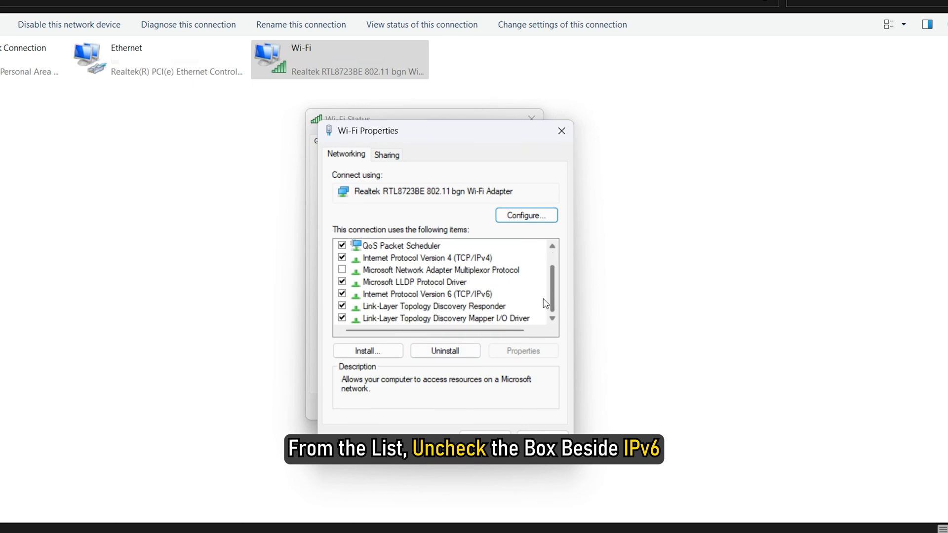
click(342, 295)
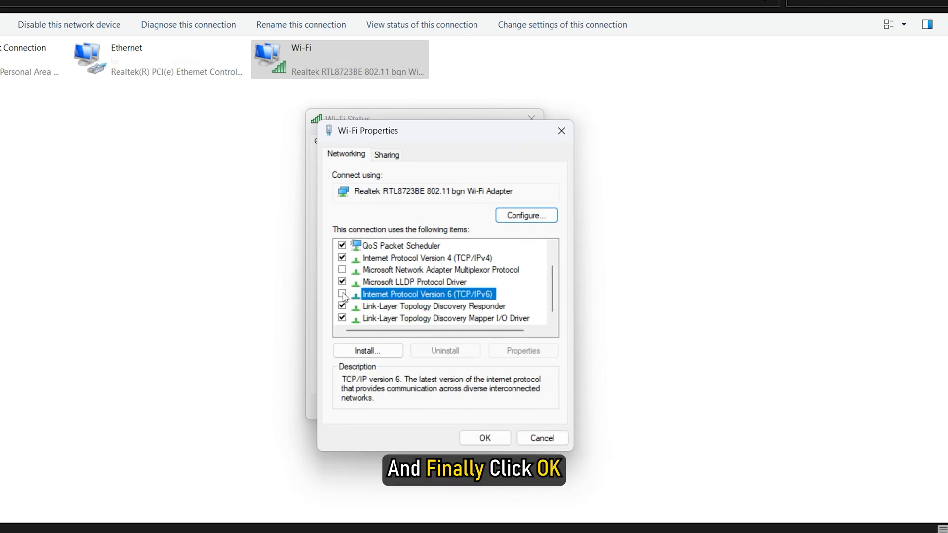
click(484, 438)
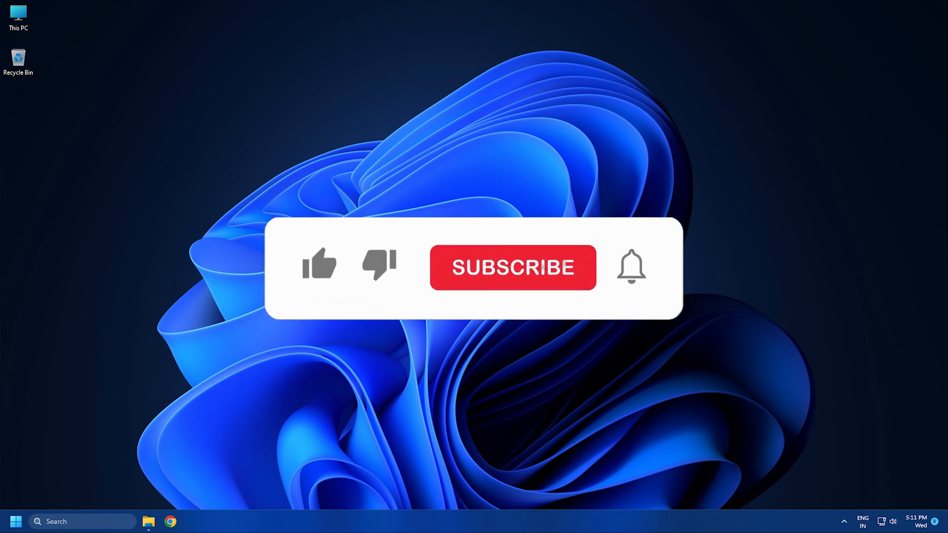
click(512, 268)
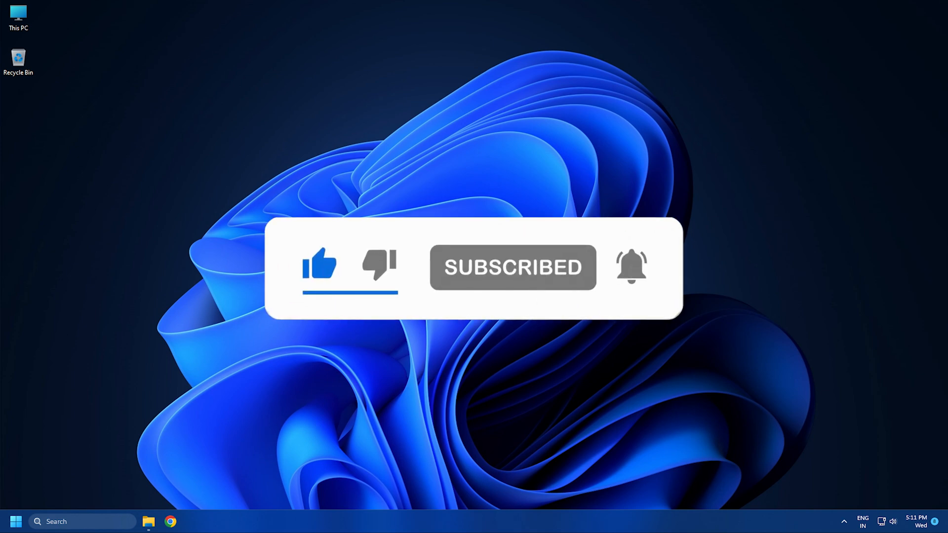